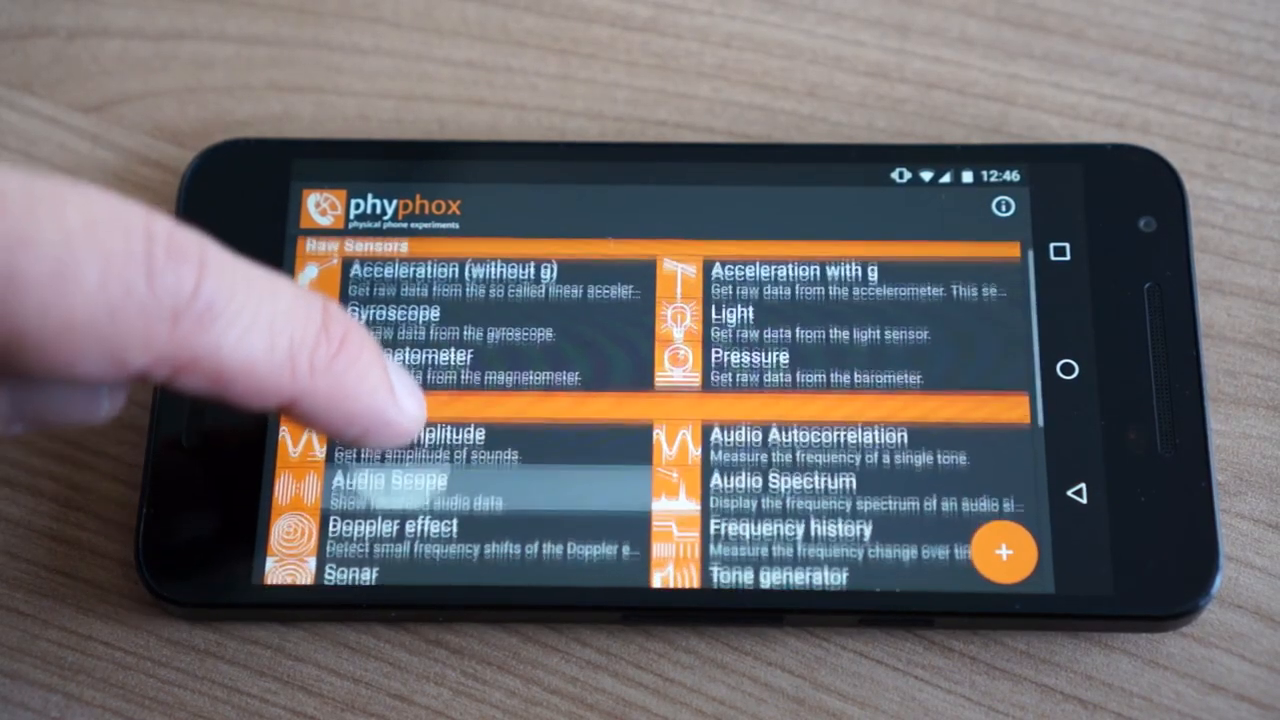
{"action": "scroll", "scroll_direction": "down", "scroll_amount": 3}
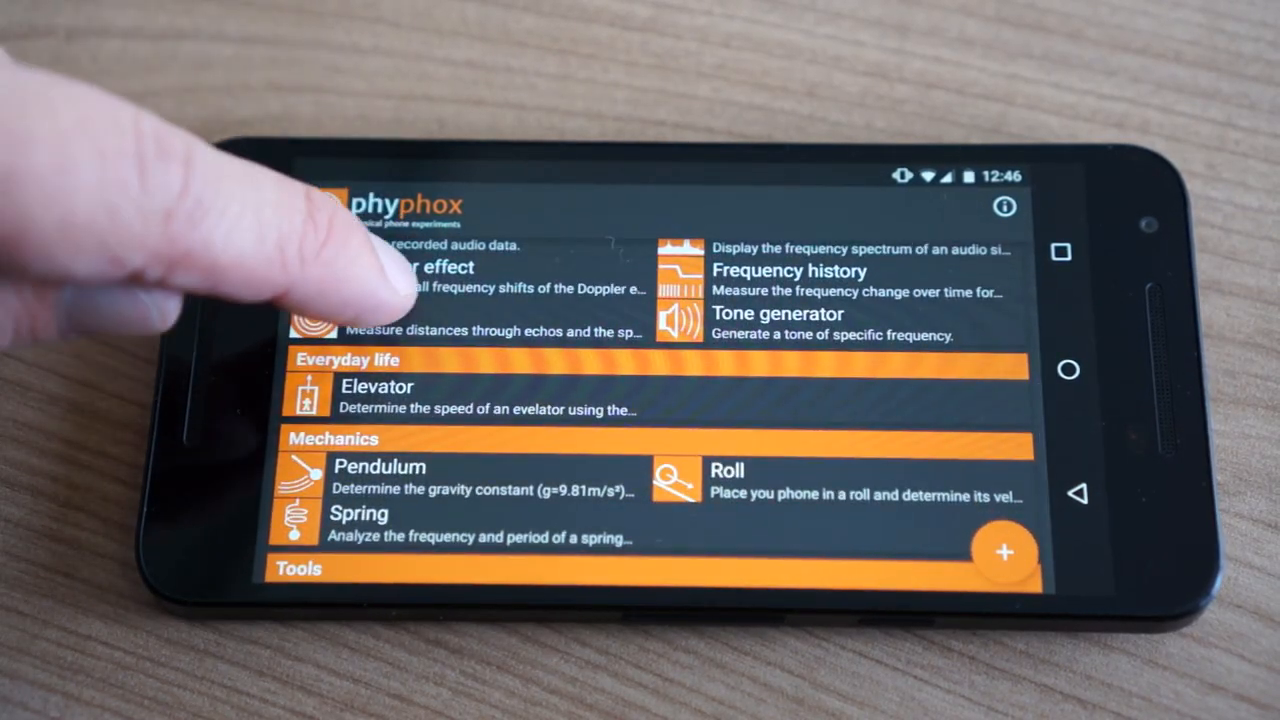